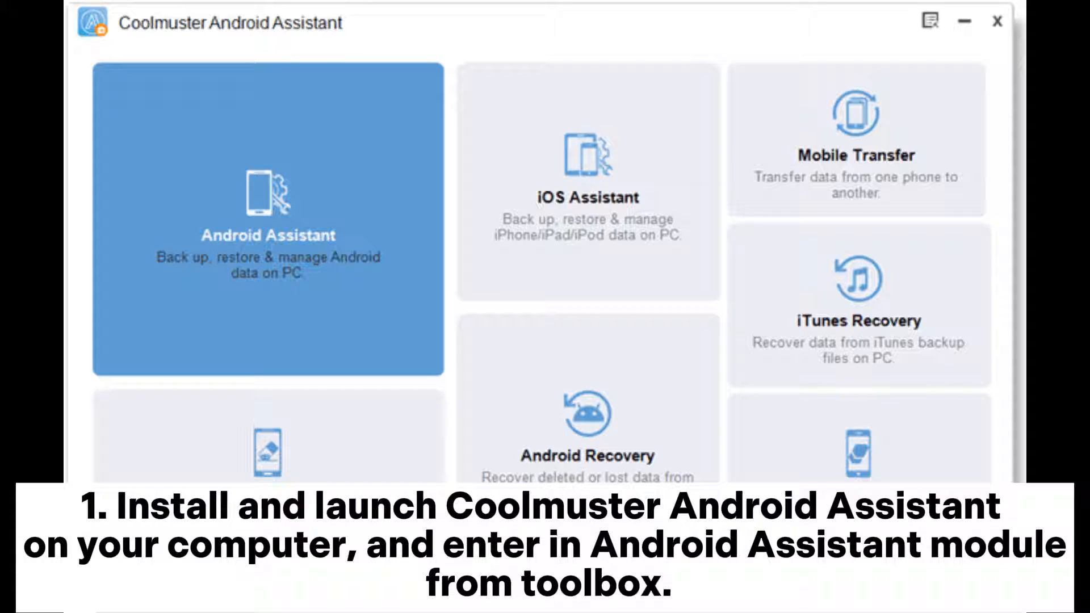
# Step: Launch the Android Assistant module from the toolbox to connect the Pixel 5
pyautogui.click(266, 221)
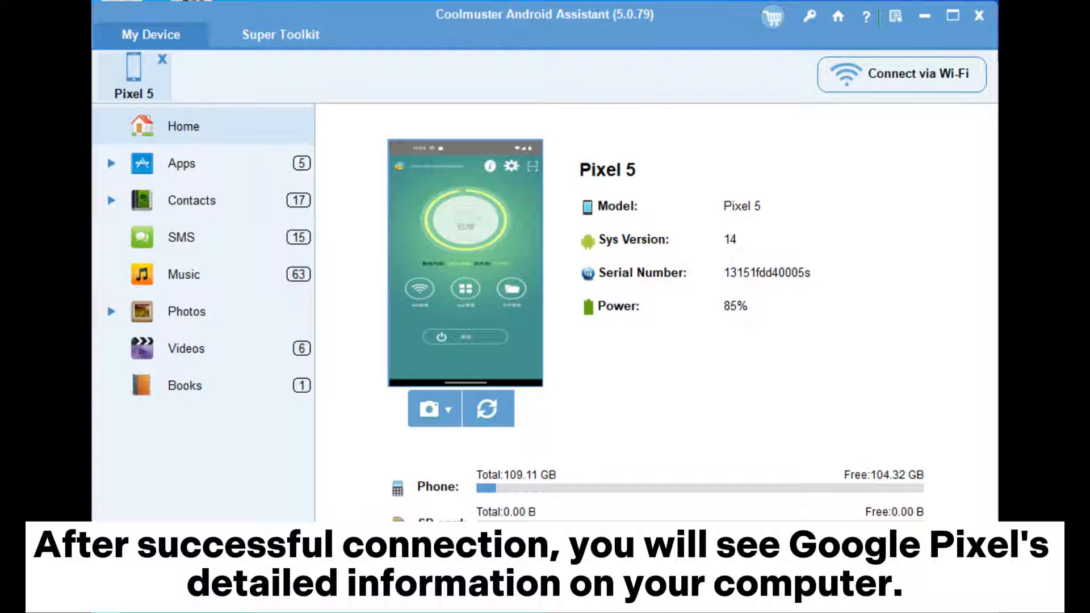
# Step: List the Pixel 5's 119 pictures under Photos > Library in the sidebar
pyautogui.click(187, 310)
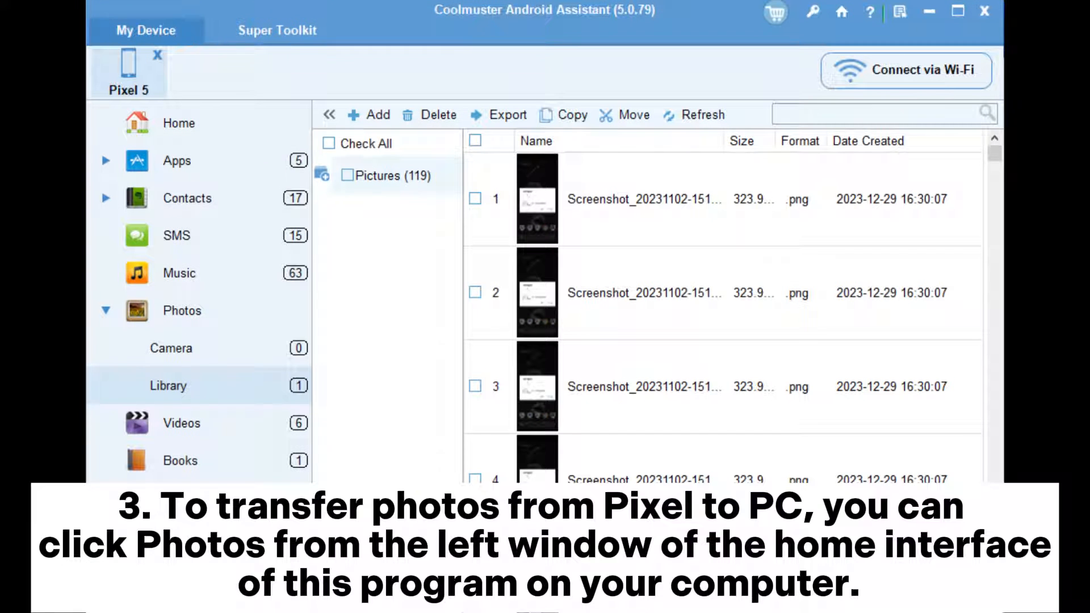